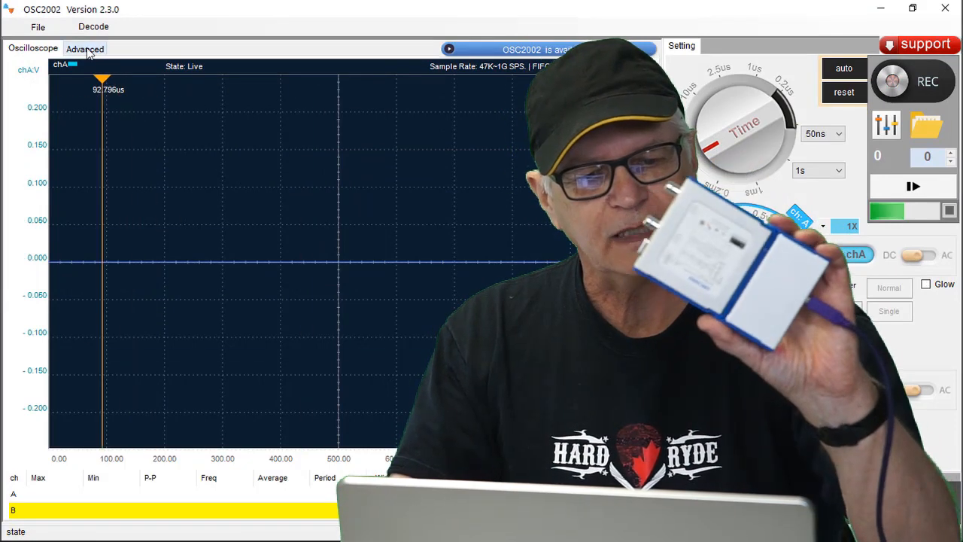
Switch Acquisition Mode to High-Res under Advanced and return to the live Oscilloscope view
{"action": "left_click", "coordinate": [84, 49]}
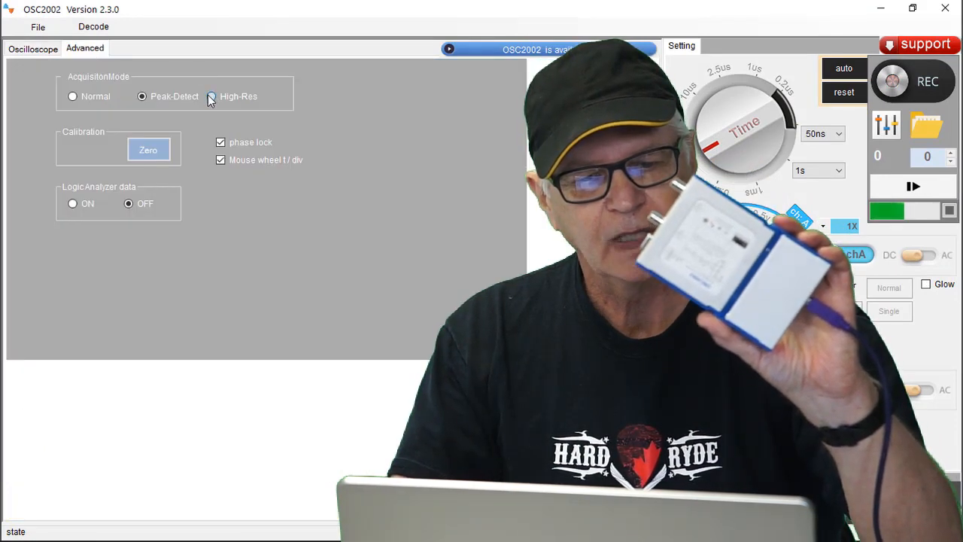
{"action": "left_click", "coordinate": [34, 48]}
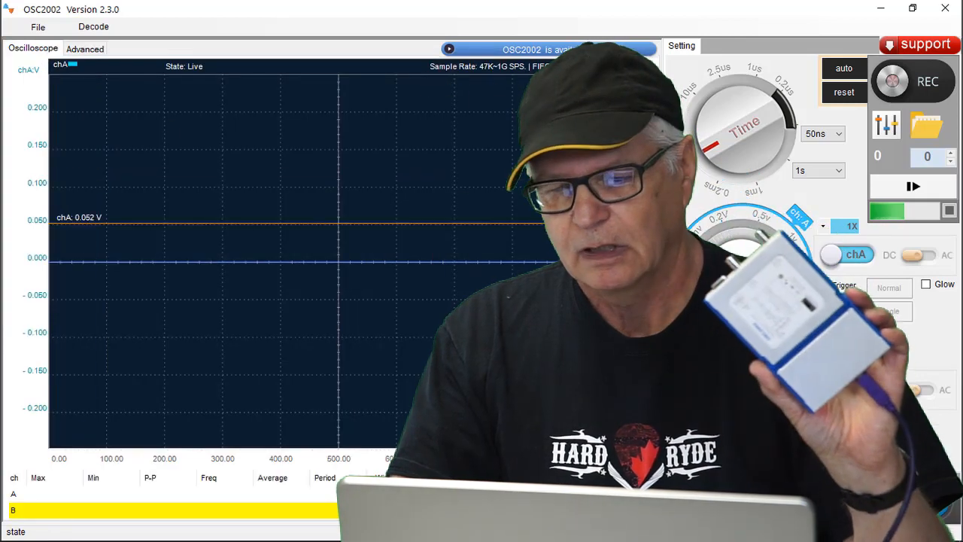
{"action": "left_click", "coordinate": [218, 353]}
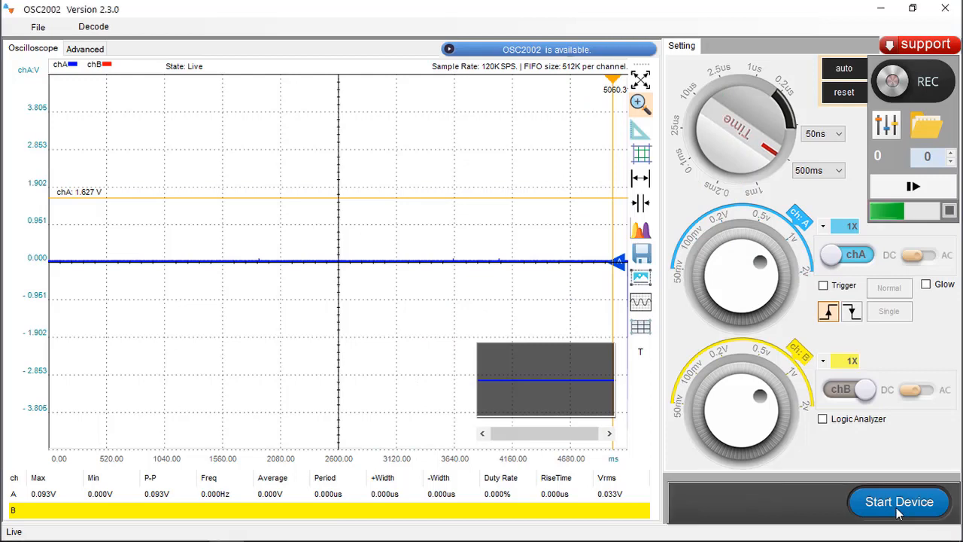
Capture and freeze a noisy chA burst, set about 475 ms/div and pan the buffer to show pulses
{"action": "left_click", "coordinate": [900, 503]}
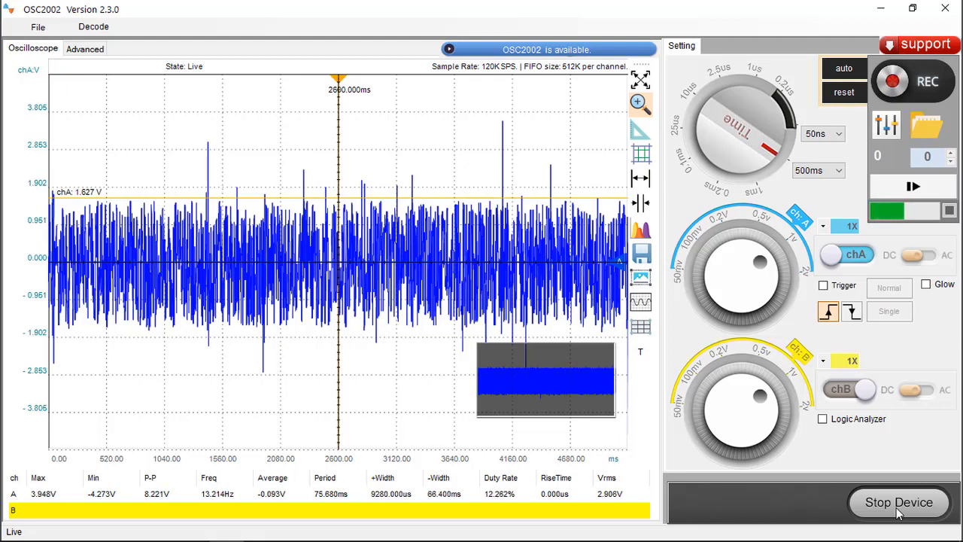
{"action": "left_click", "coordinate": [900, 502]}
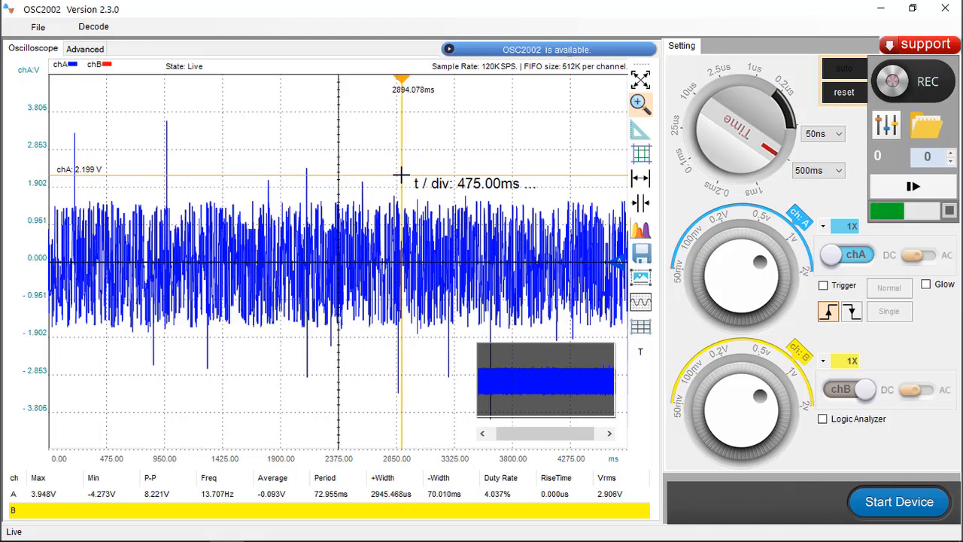
{"action": "left_click_drag", "start_coordinate": [406, 89], "coordinate": [399, 89]}
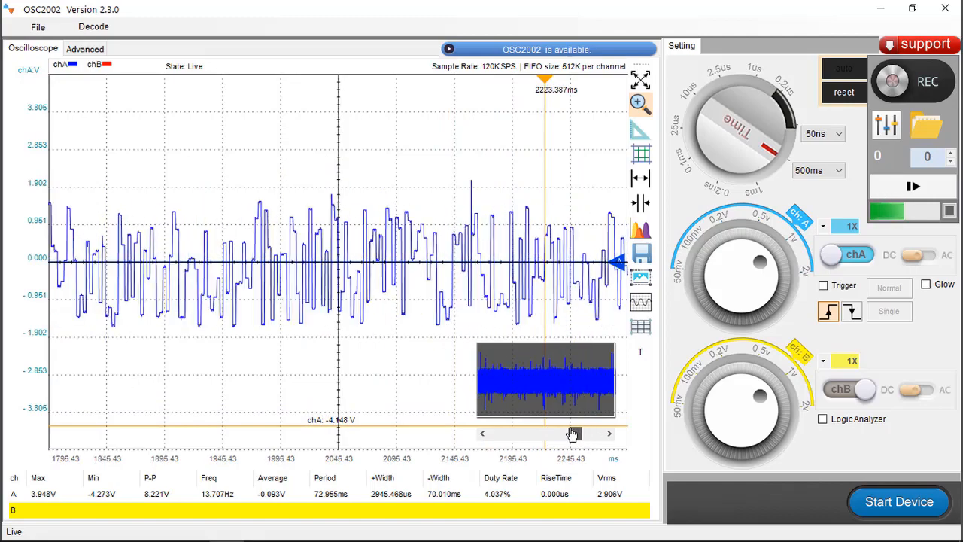
{"action": "left_click_drag", "start_coordinate": [572, 434], "coordinate": [545, 434]}
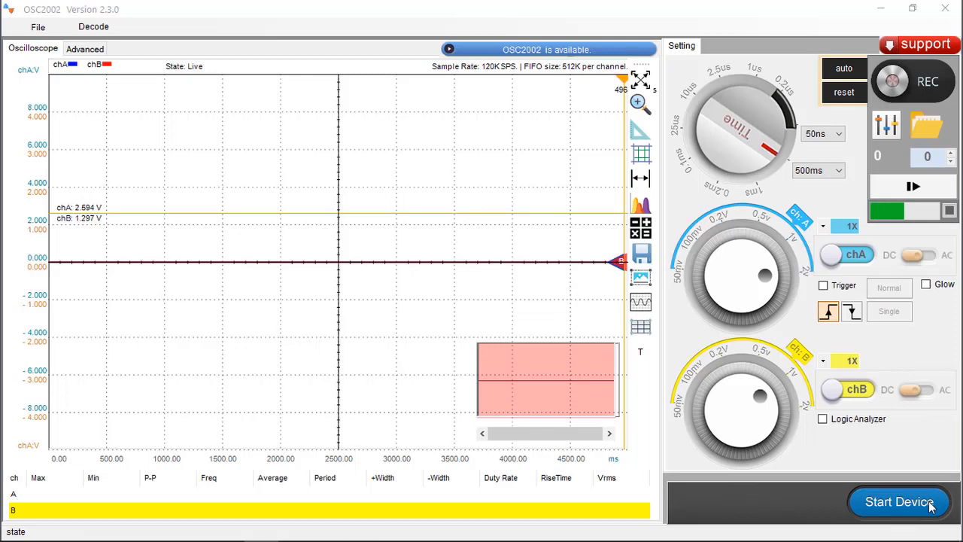
Start the device, enable Logic Analyzer lanes 0–3 and bring up the I2C/UART decode menu
{"action": "left_click", "coordinate": [899, 502]}
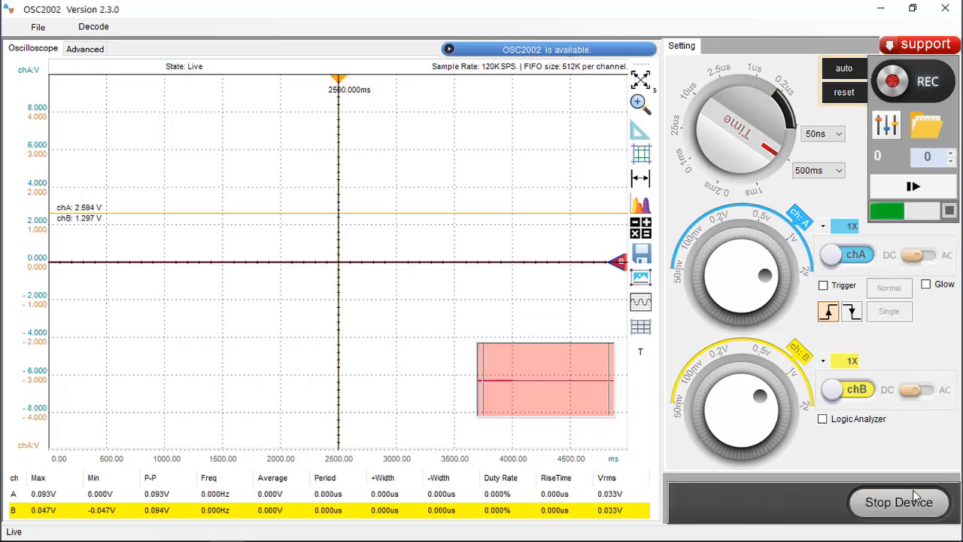
{"action": "left_click", "coordinate": [822, 418]}
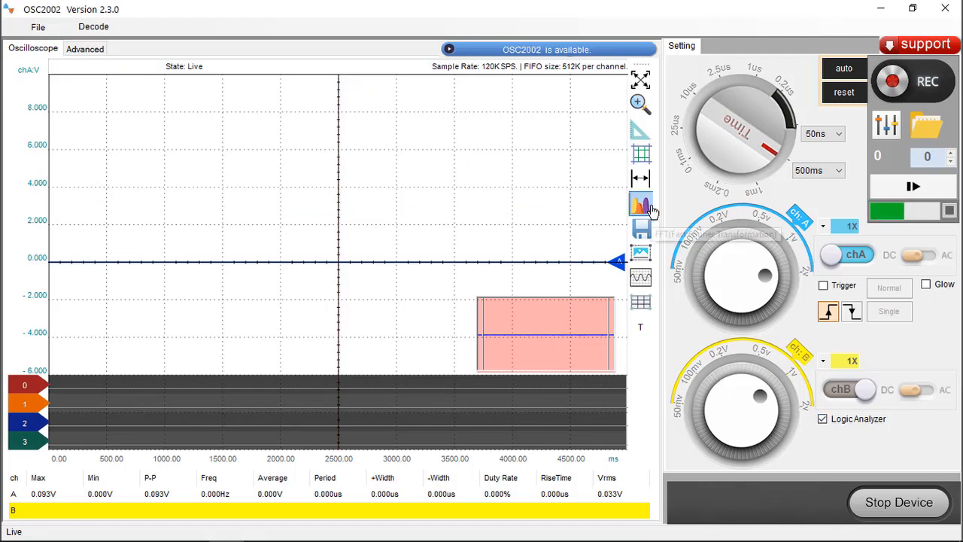
{"action": "left_click", "coordinate": [641, 205]}
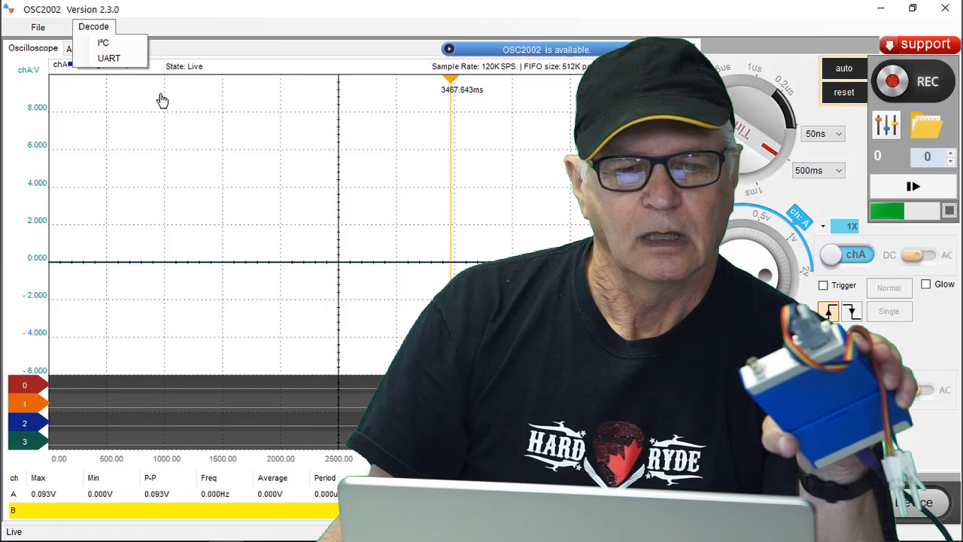
{"action": "mouse_move", "coordinate": [205, 93]}
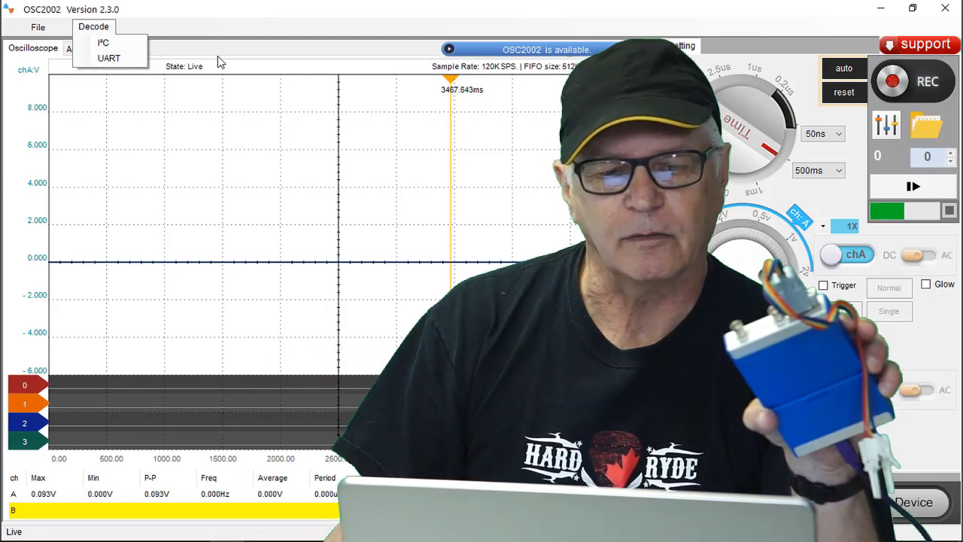
Review UART decode parameters (9600 baud, 8 data bits, odd parity, one stop bit) and close the dialog
{"action": "left_click", "coordinate": [108, 57]}
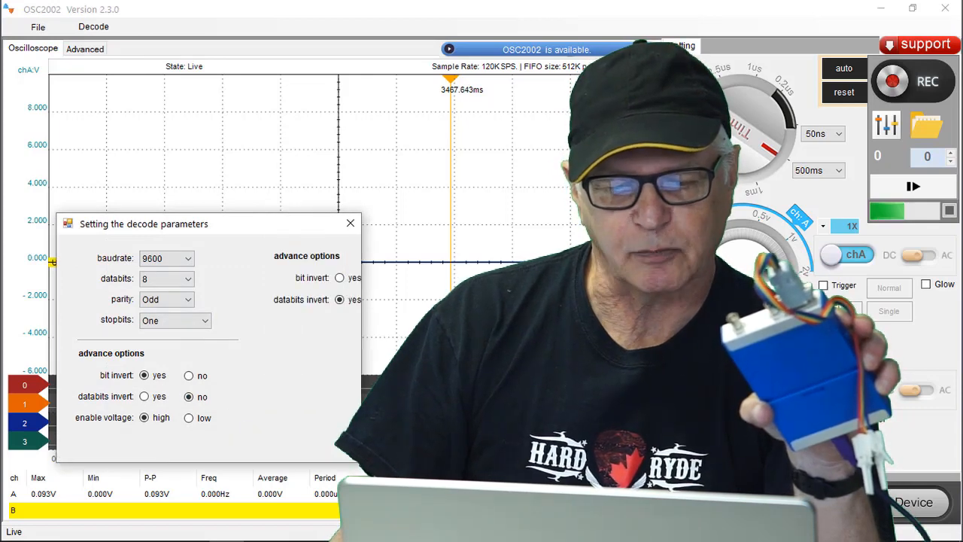
{"action": "left_click", "coordinate": [384, 277]}
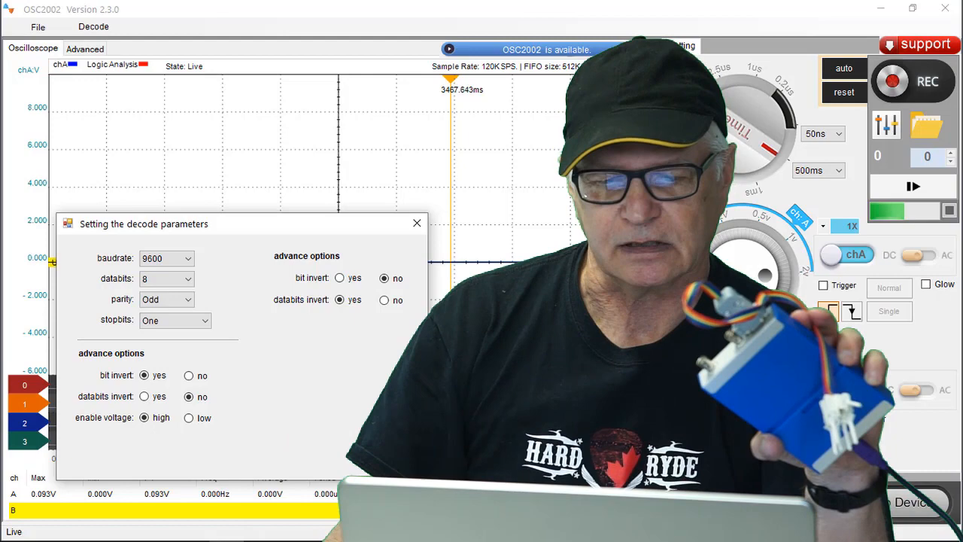
{"action": "left_click", "coordinate": [417, 223]}
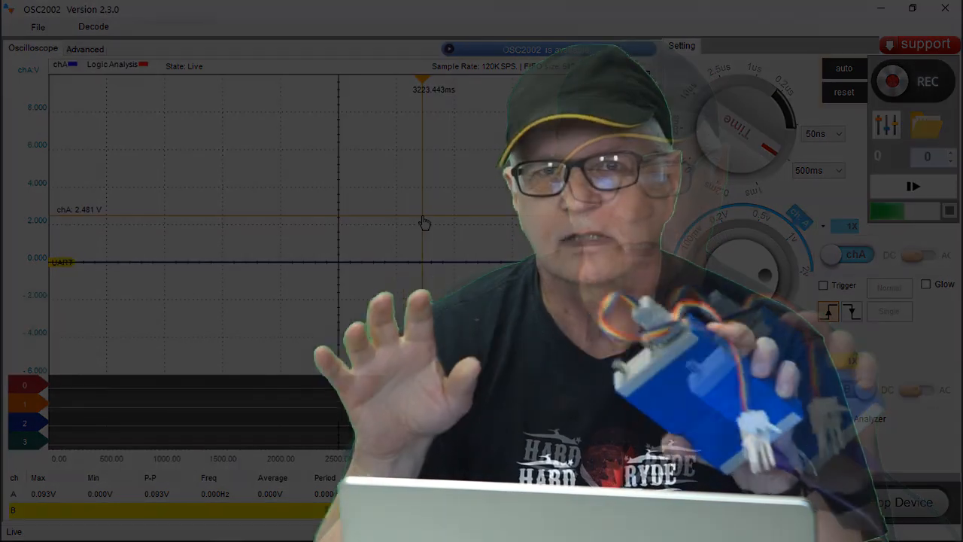